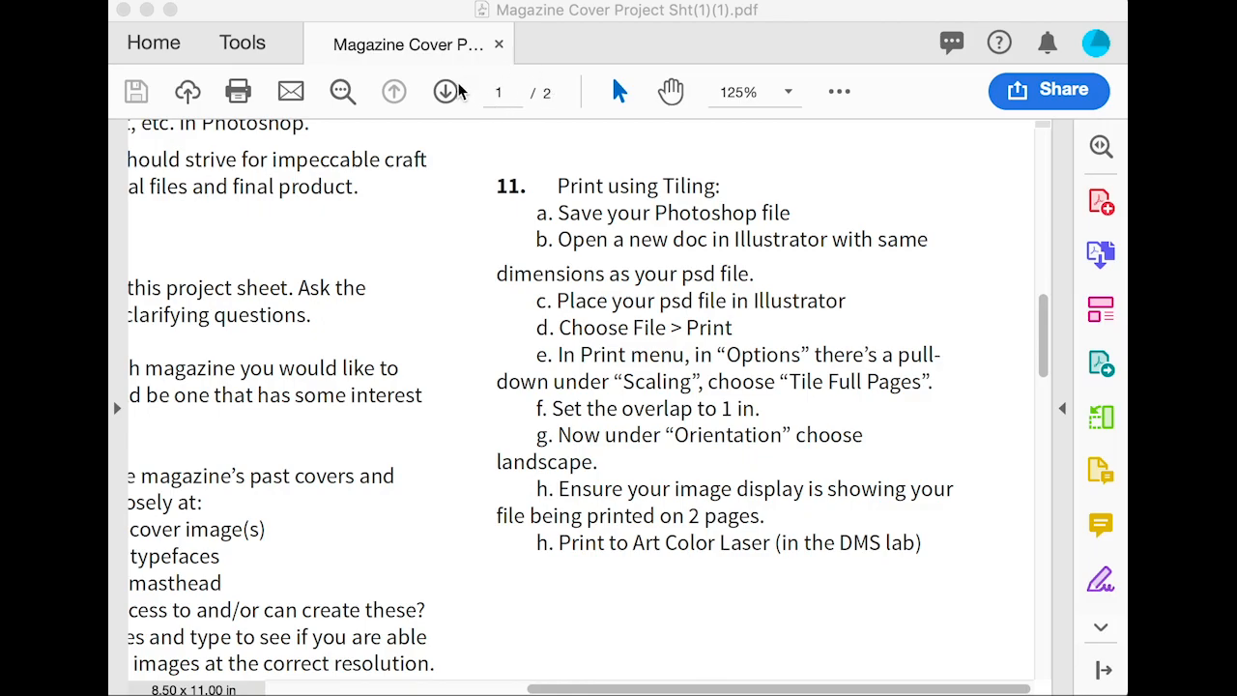
- Scroll the project sheet PDF to the Print using Tiling instructions
scroll(up, 3)
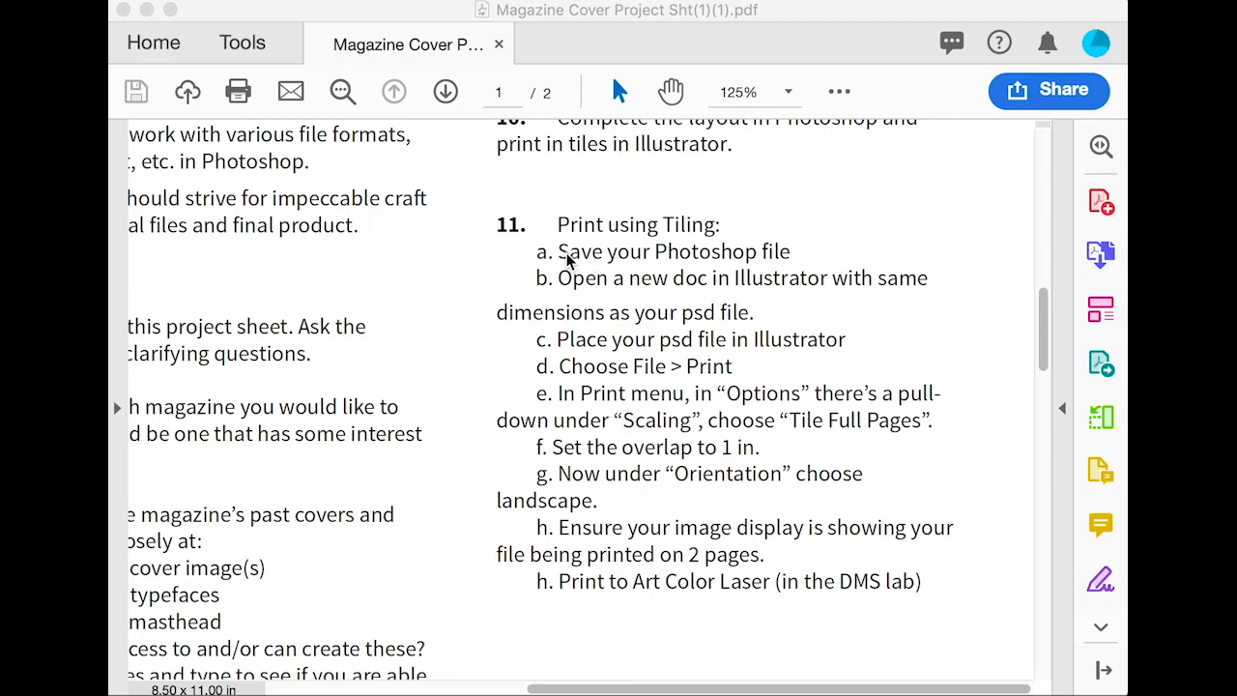
mouse_move(769, 261)
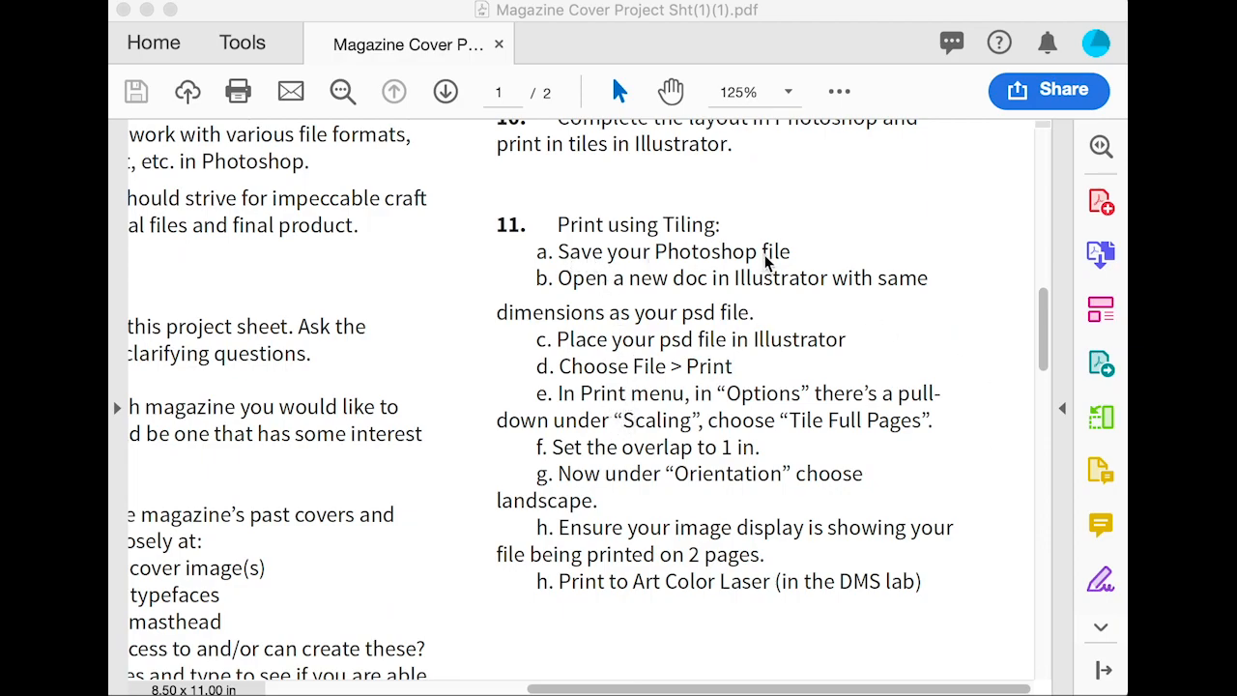
mouse_move(696, 290)
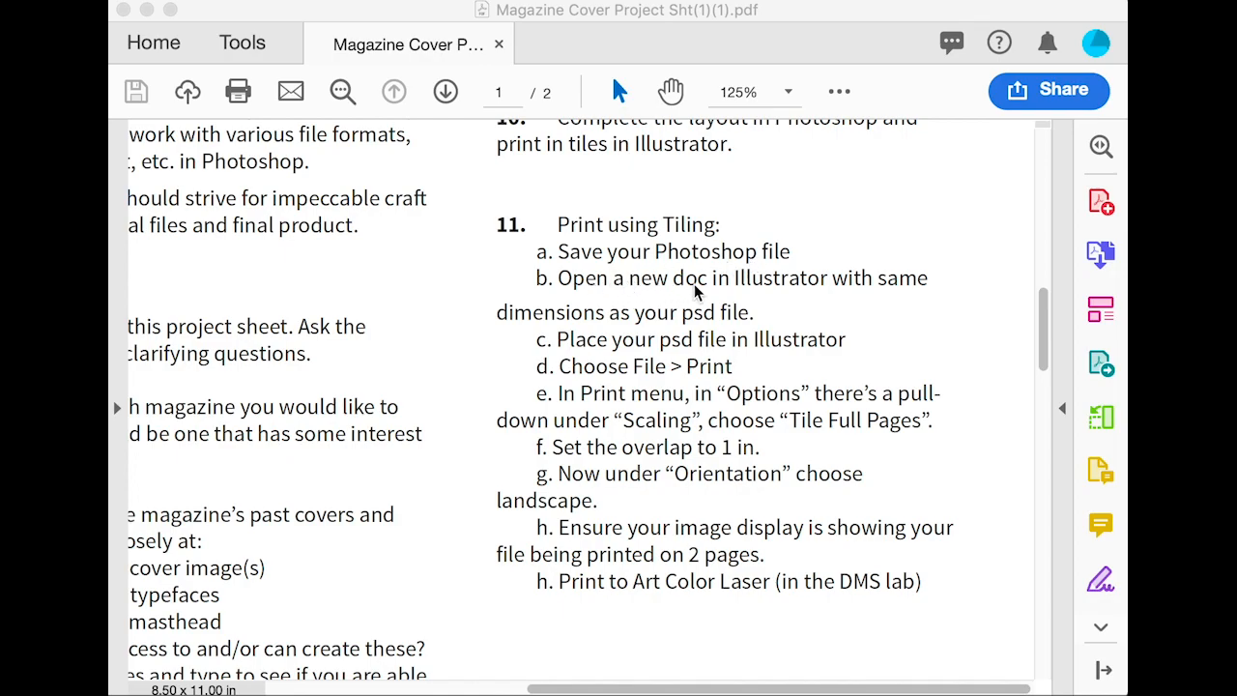
mouse_move(810, 297)
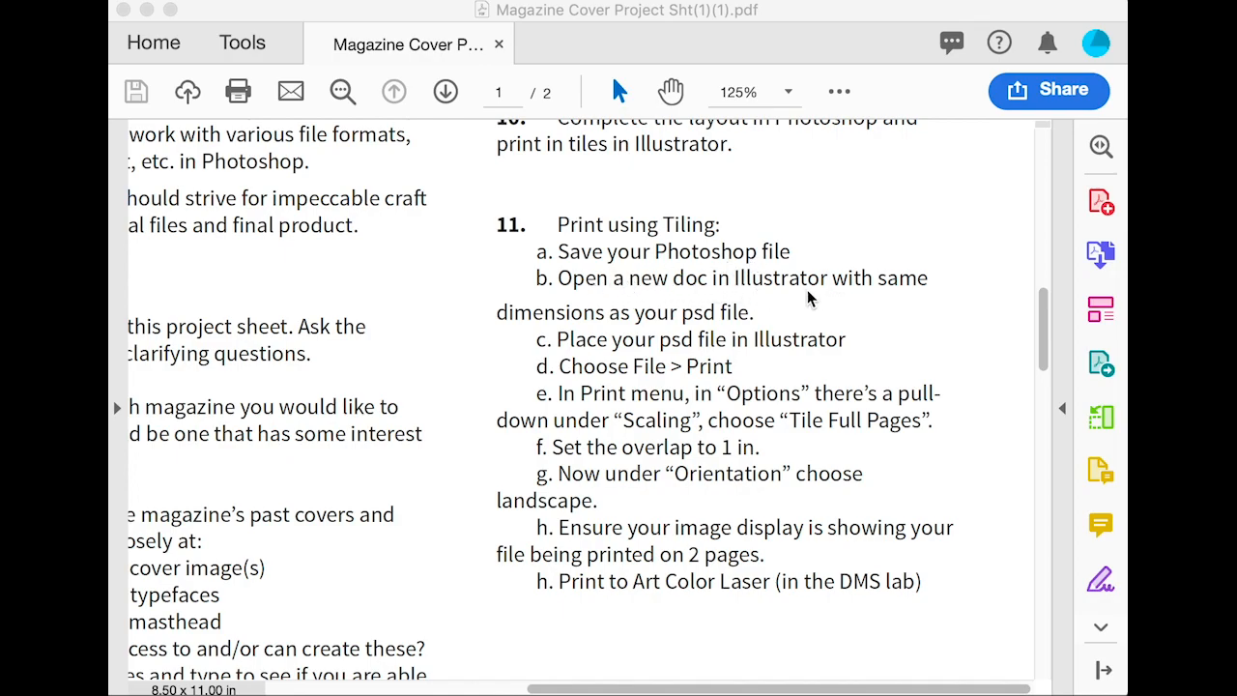
mouse_move(522, 337)
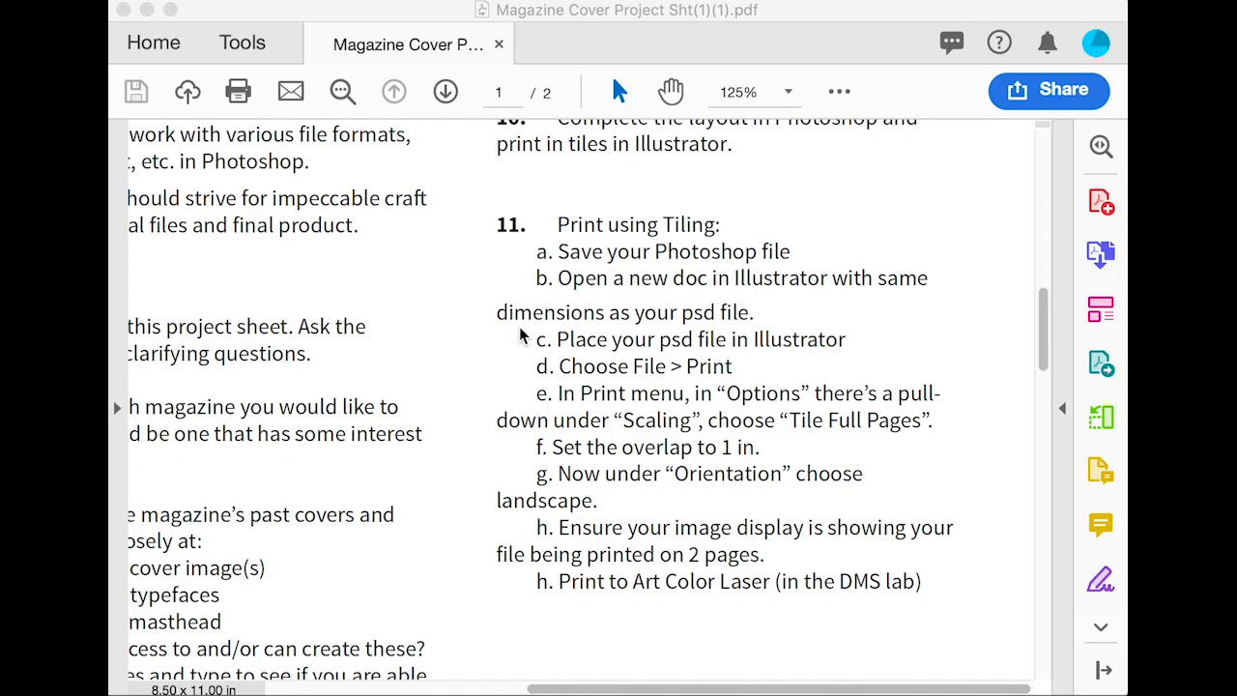
mouse_move(754, 319)
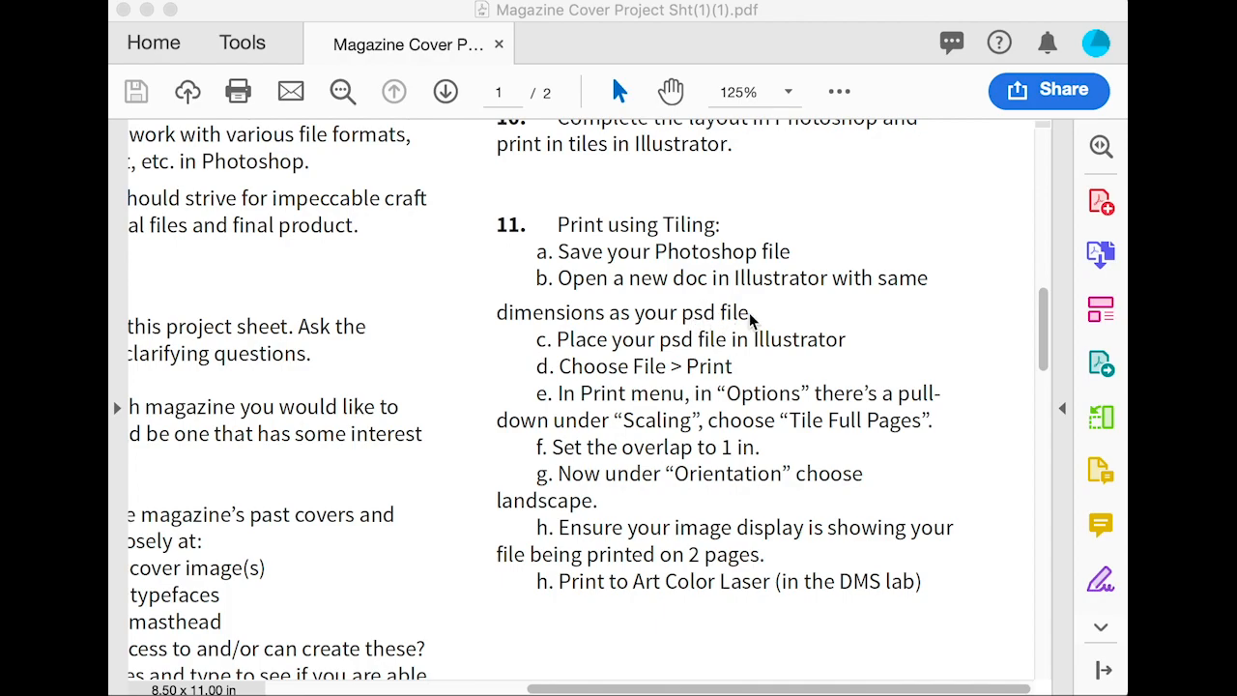
mouse_move(798, 358)
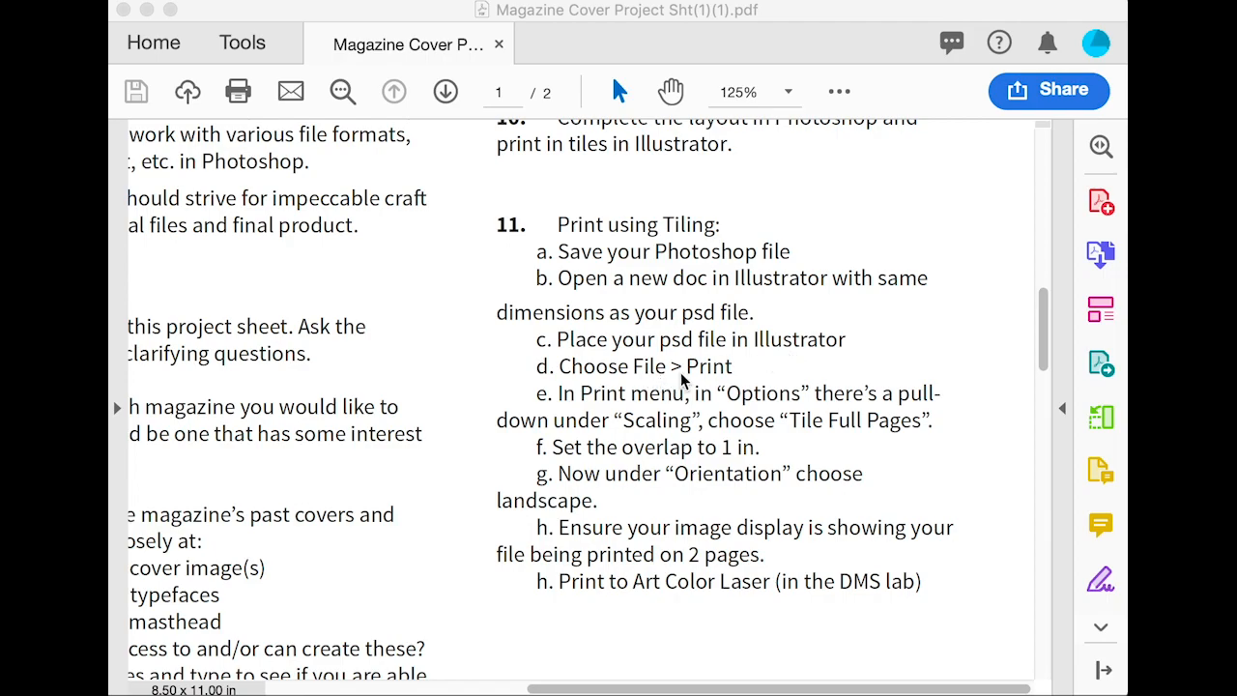
mouse_move(735, 584)
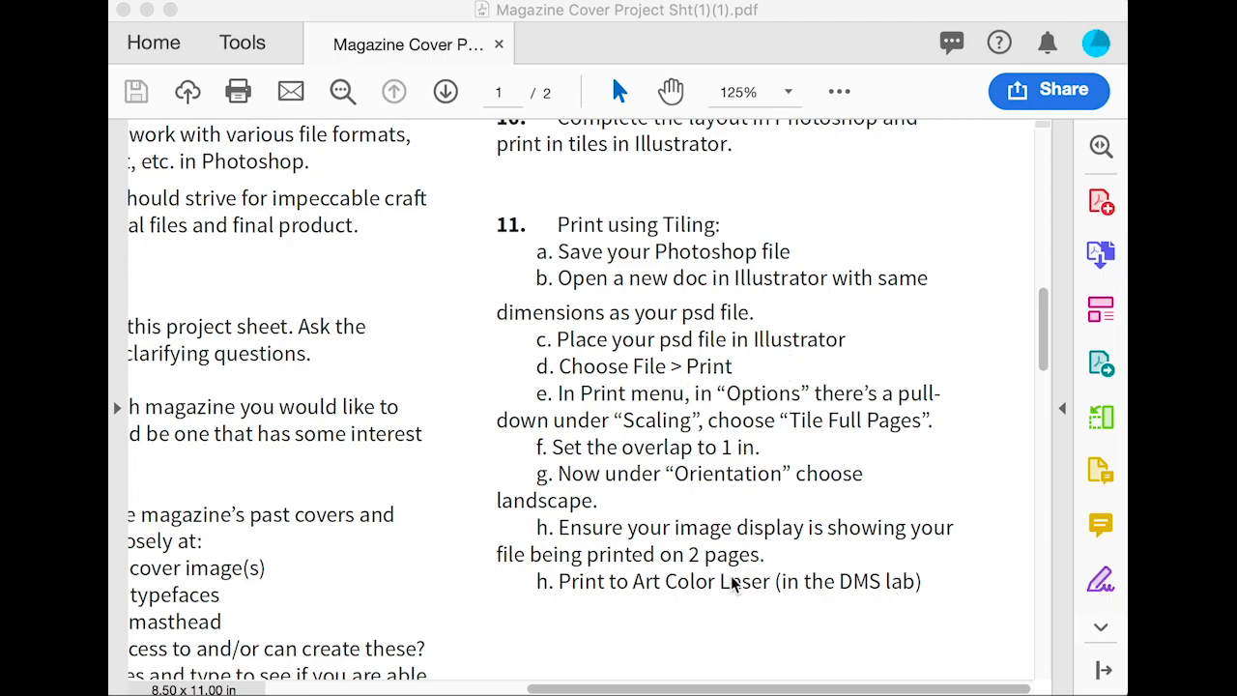
mouse_move(734, 584)
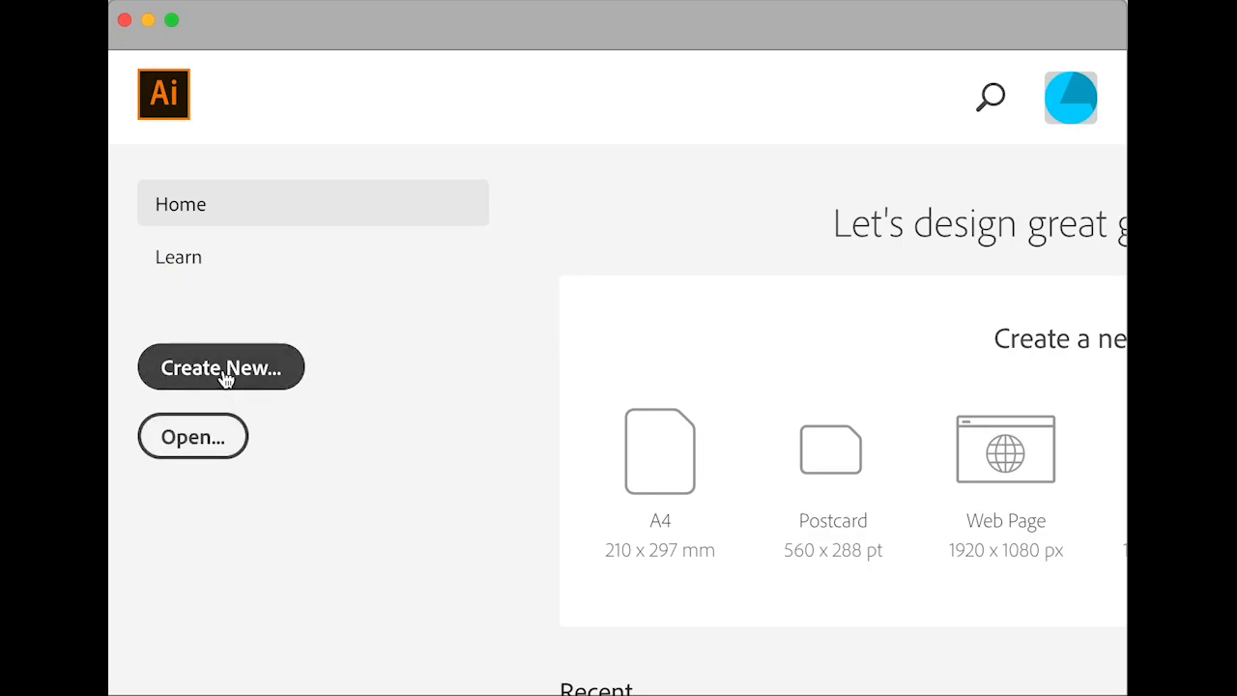
- Start a new document and set its width to 8.5625 in
click(220, 367)
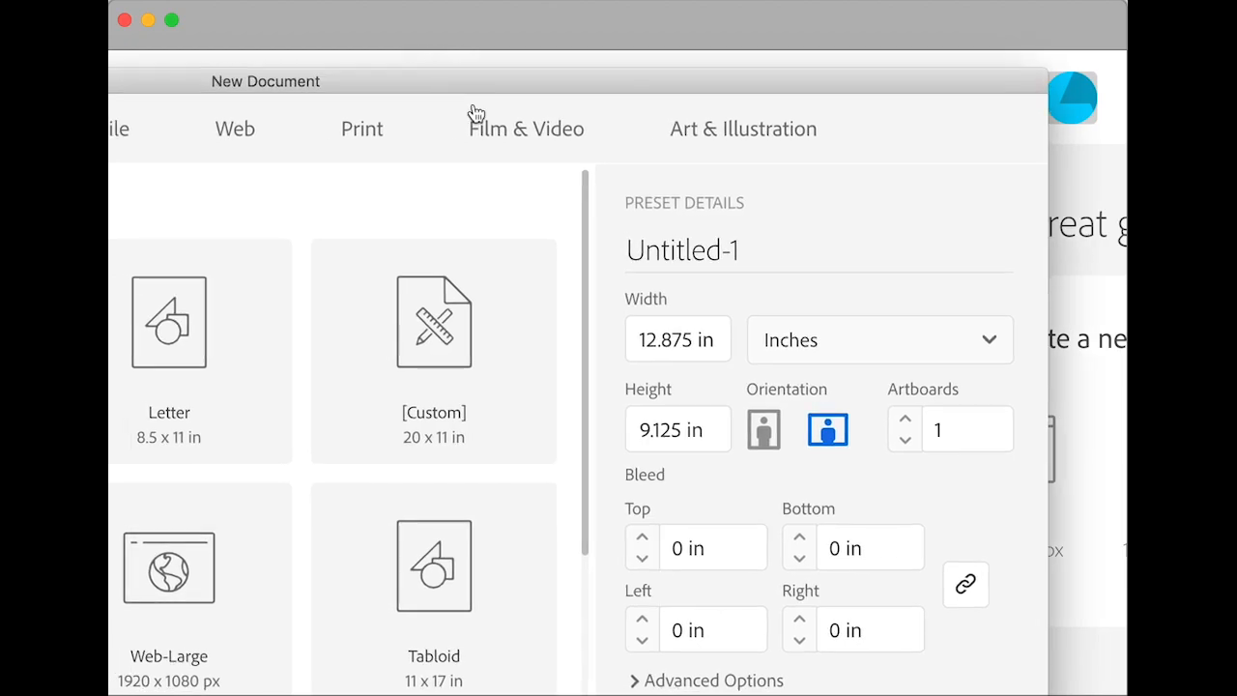
click(676, 340)
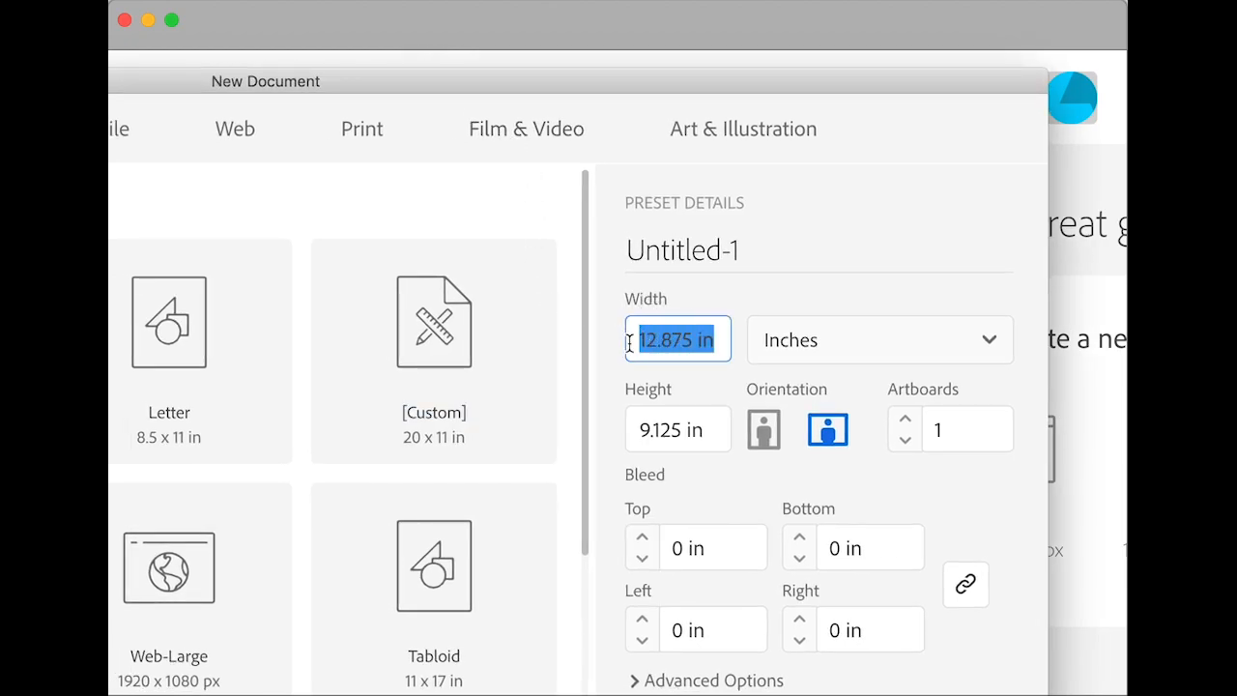
text(8.5625)
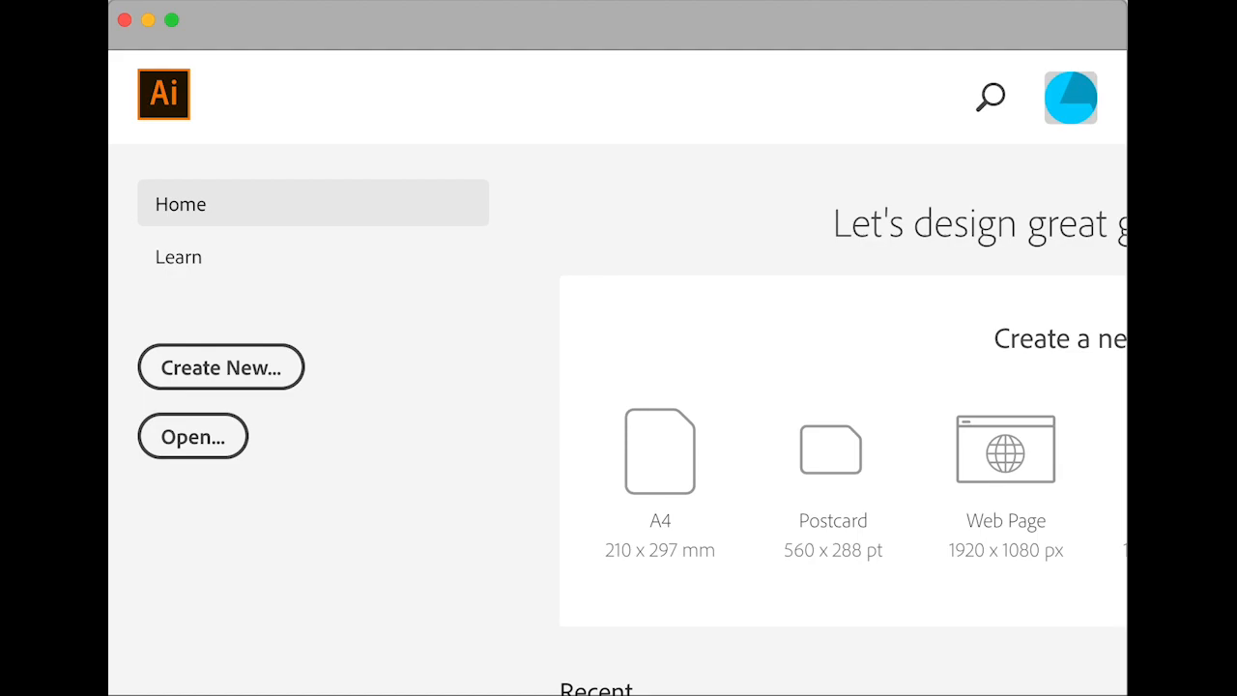
mouse_move(649, 284)
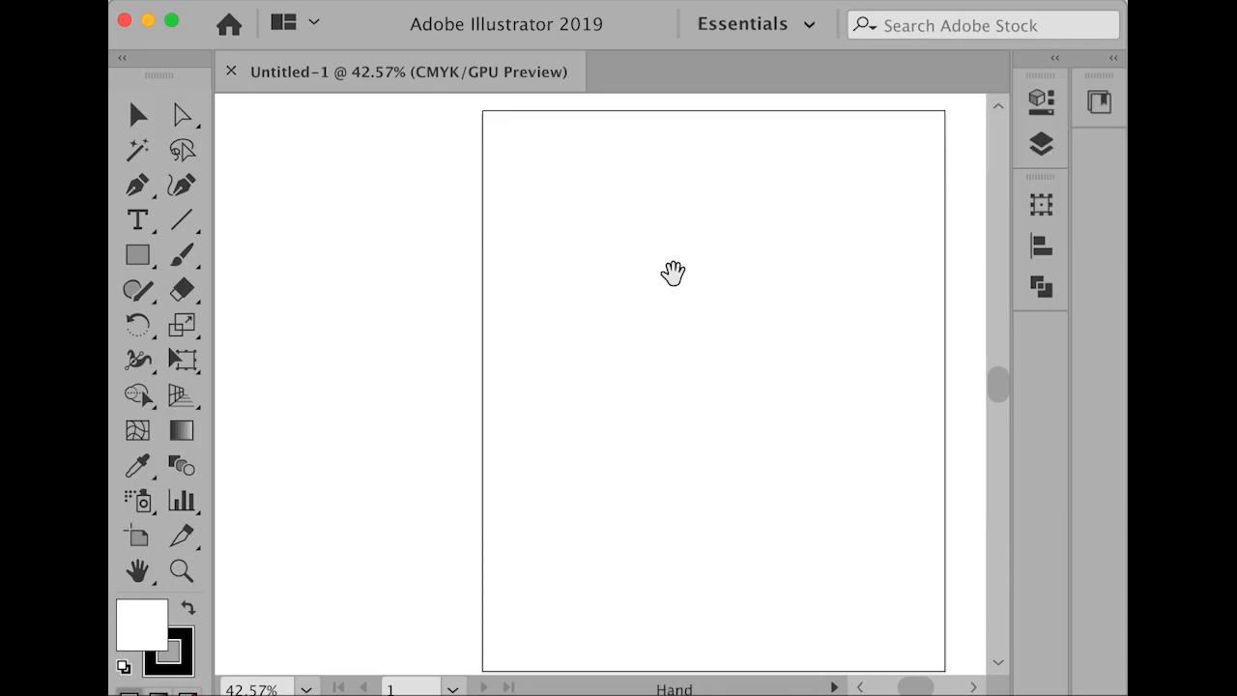
- Place the ELLE magazine cover Photoshop file onto the blank artboard
drag(673, 273, 518, 267)
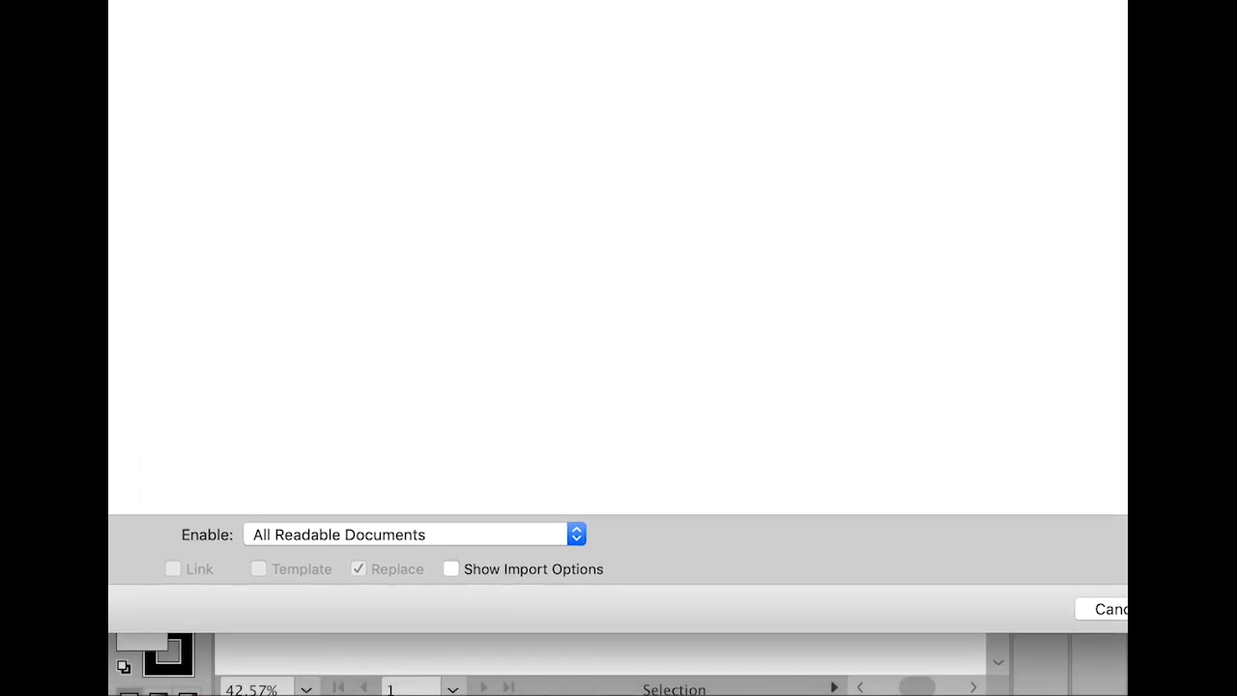
click(174, 569)
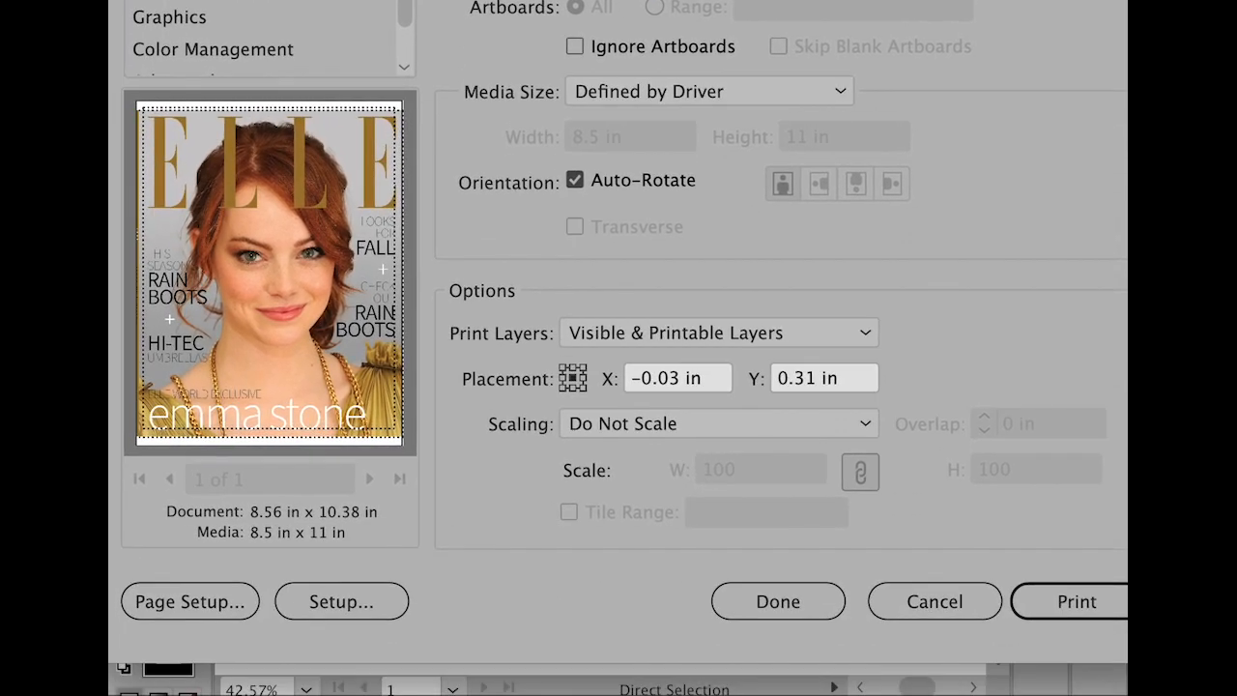
- Set print scaling to Tile Full Pages with a 1 in overlap
click(720, 423)
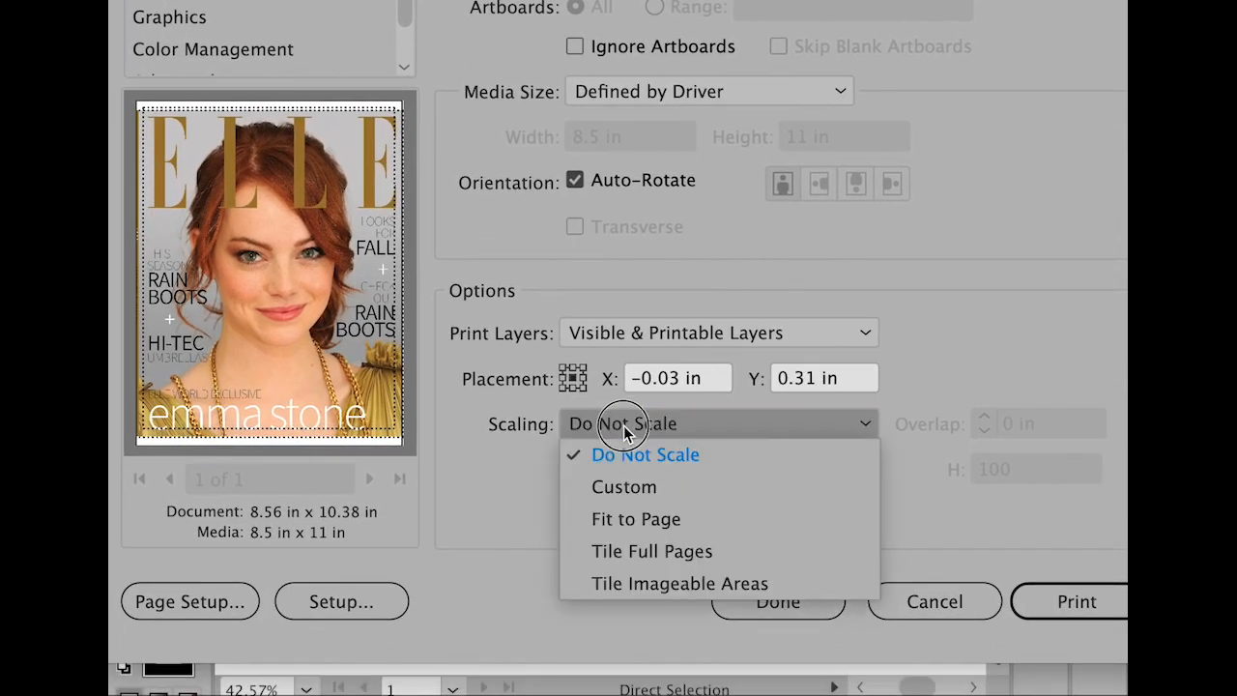
click(651, 551)
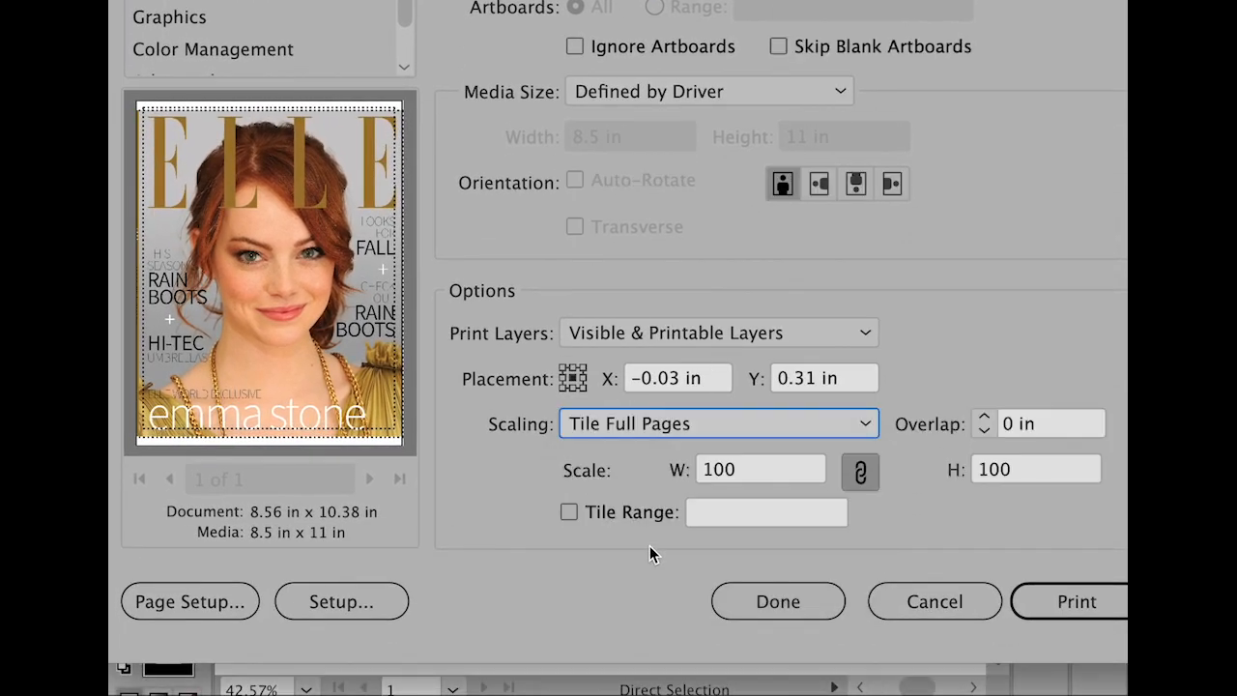
click(1048, 423)
text(1)
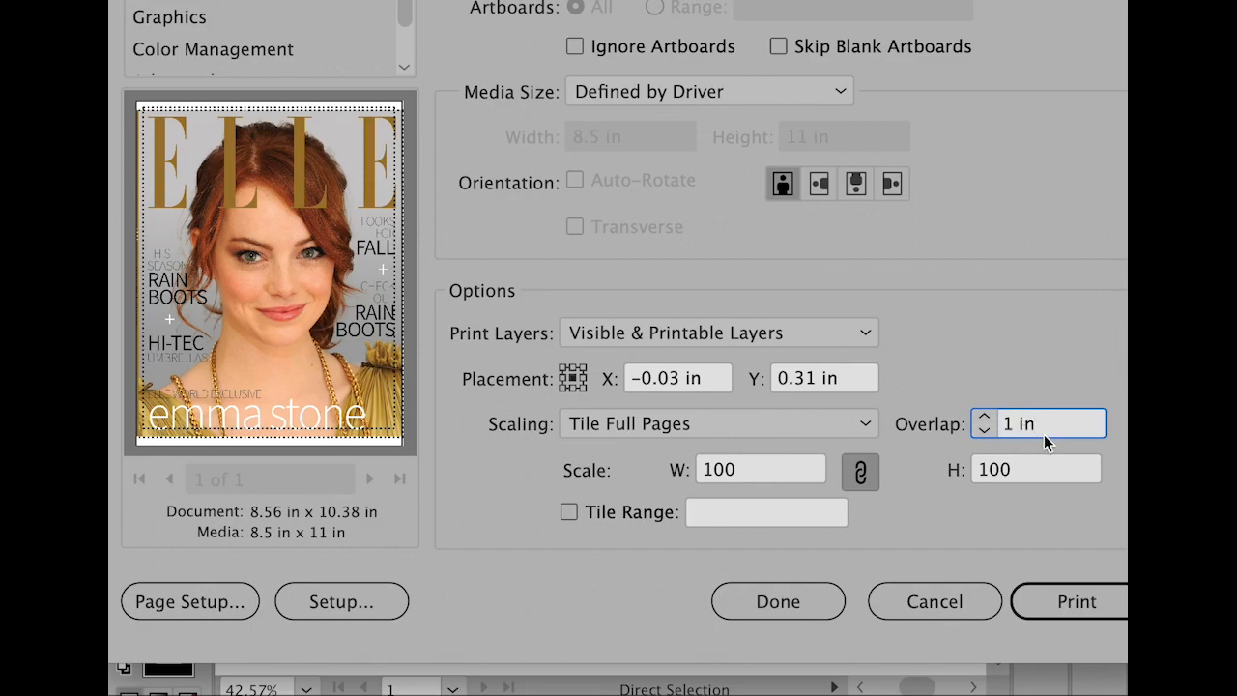
click(1040, 423)
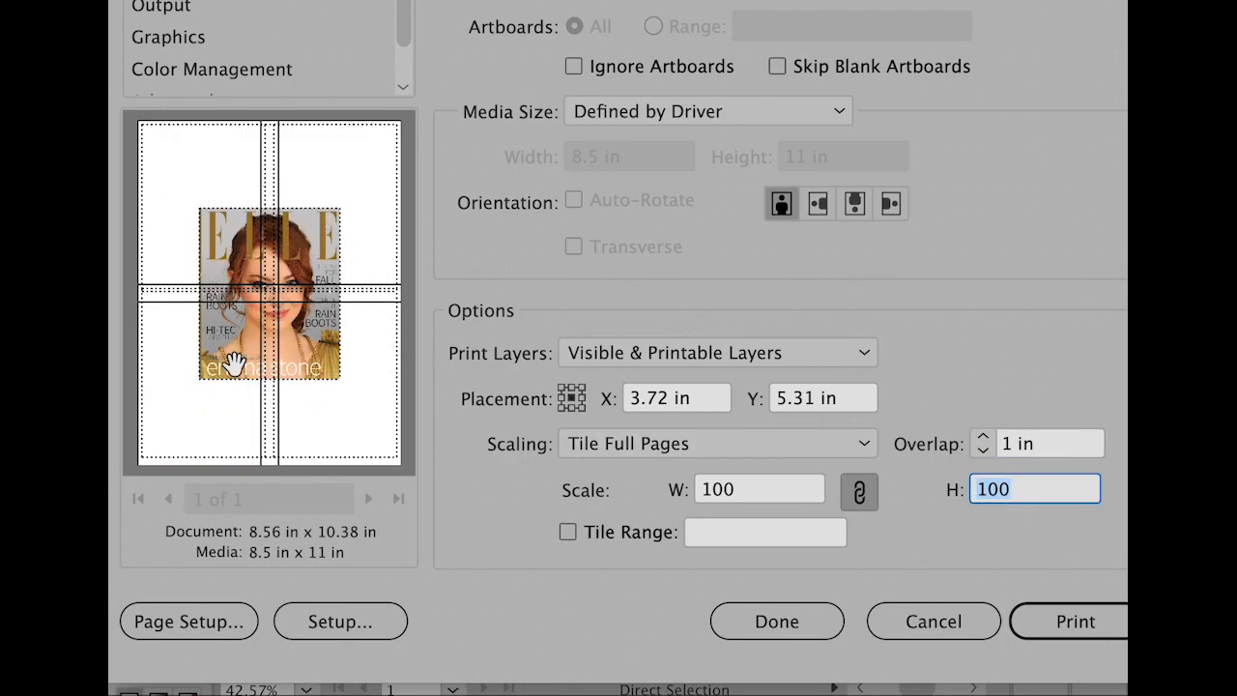
mouse_move(280, 251)
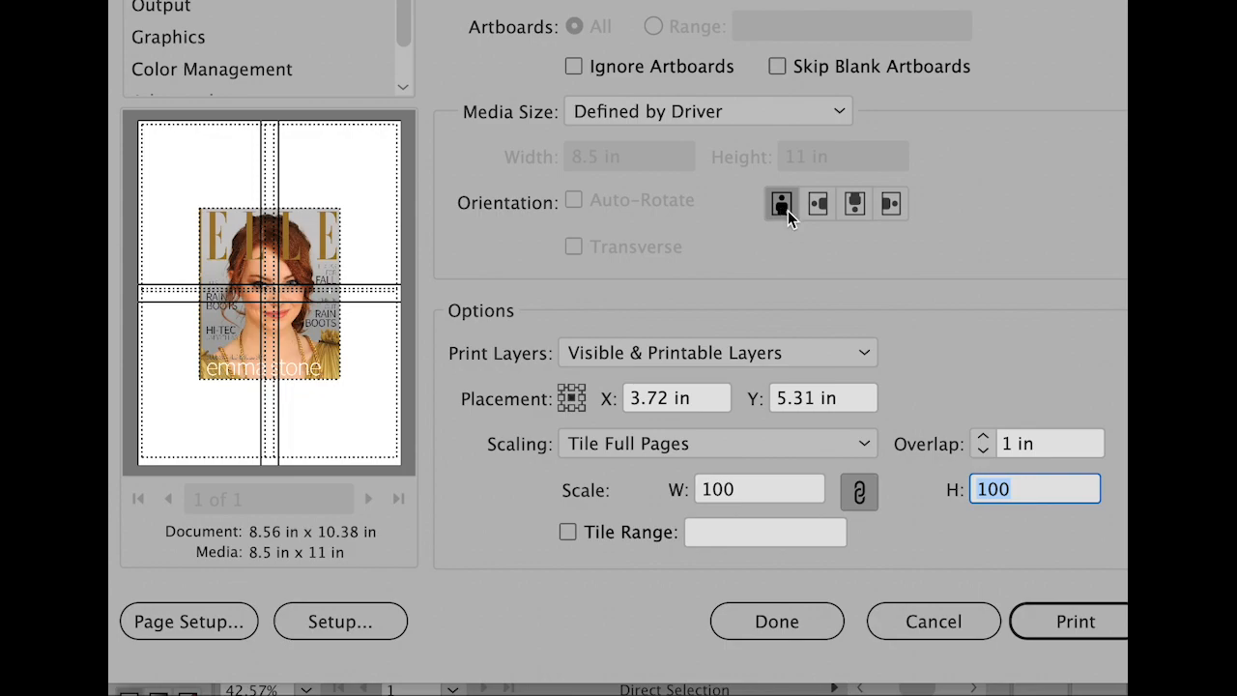
- Switch the tiled print orientation to landscape and keep the settings with Done
click(817, 203)
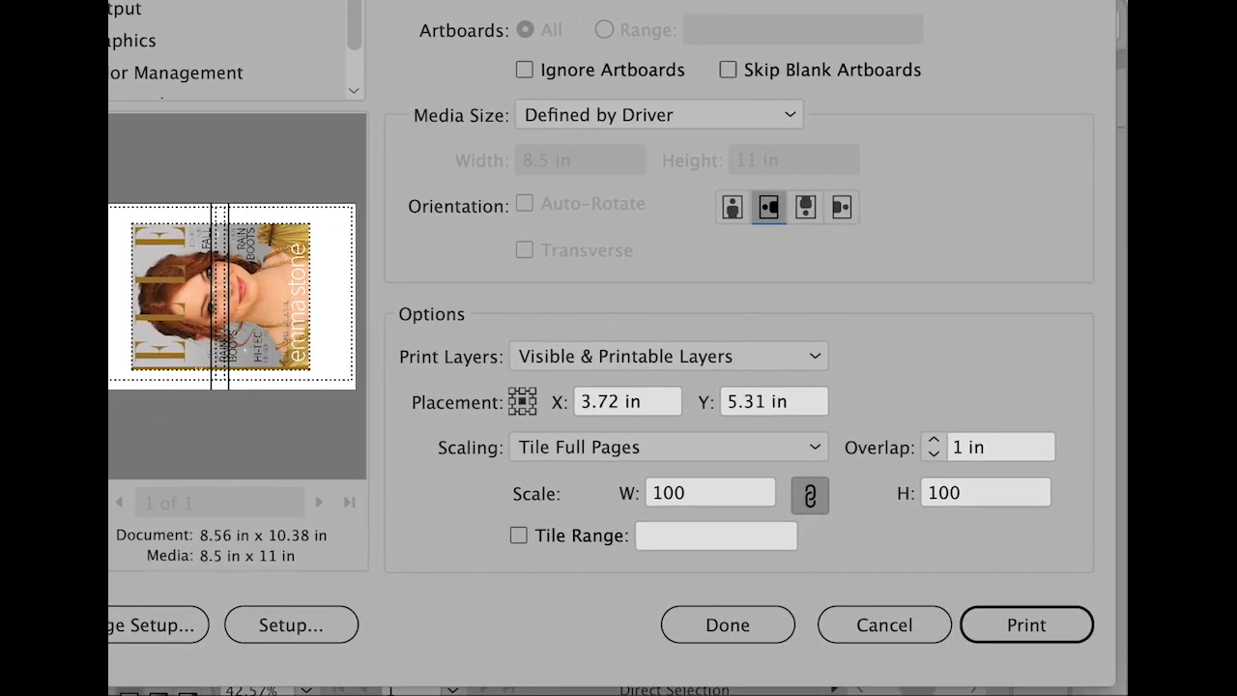
click(1026, 627)
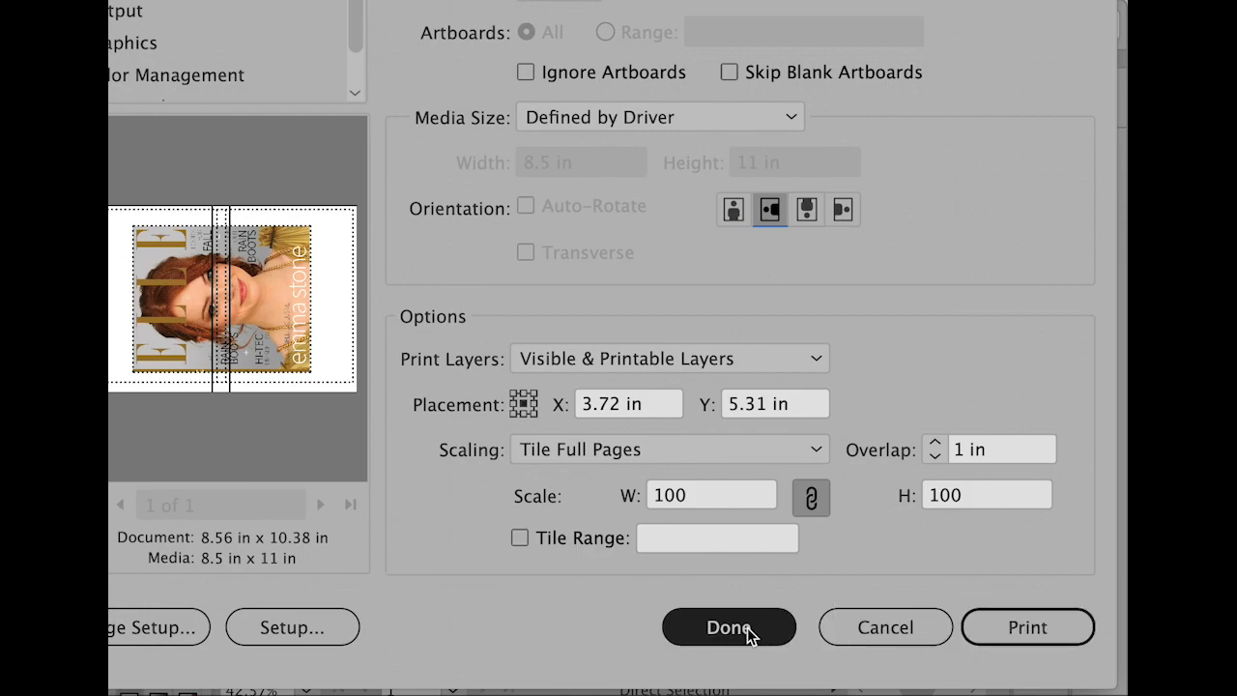
click(727, 626)
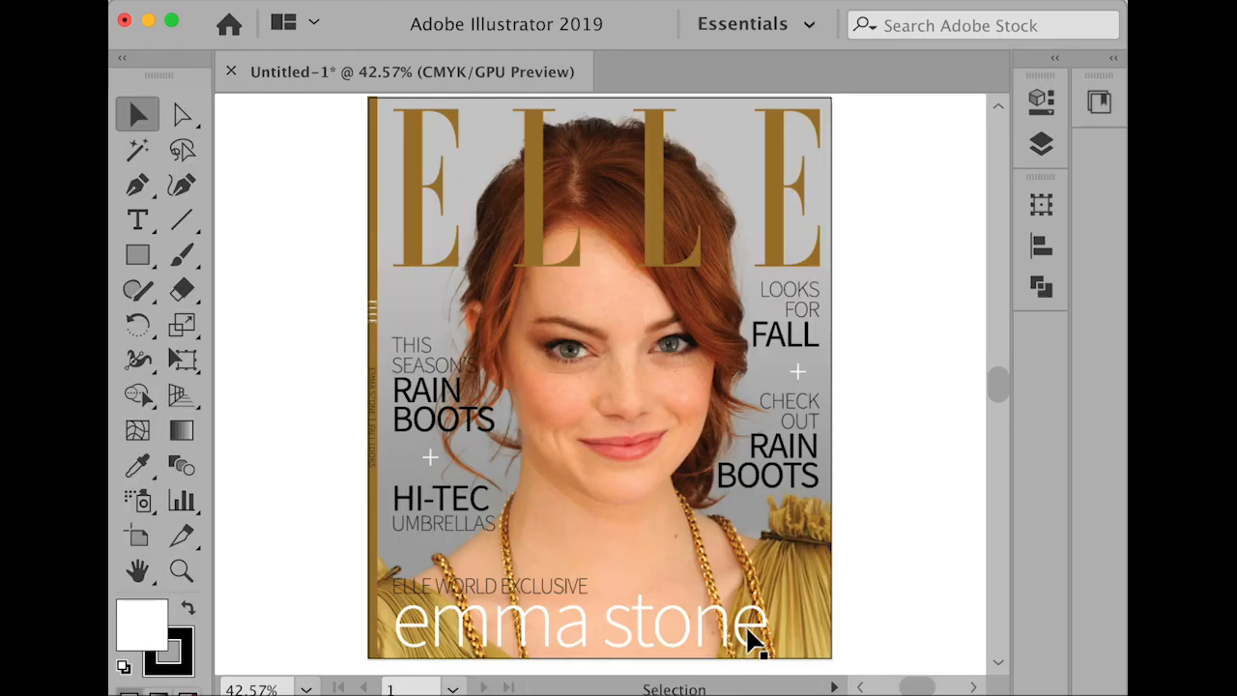